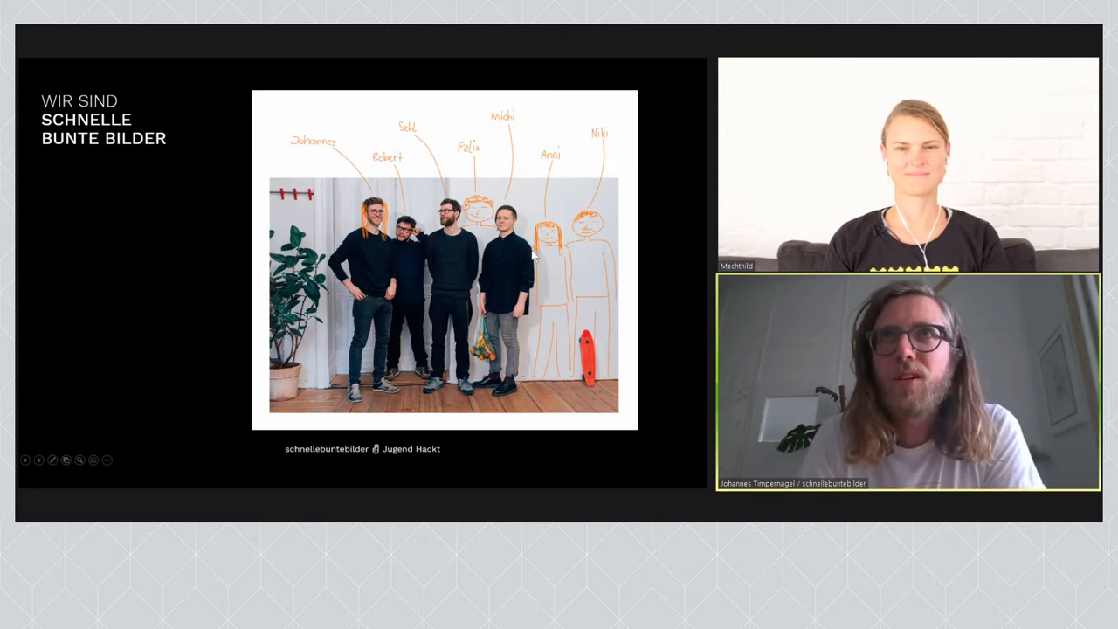
mouse_move(566, 234)
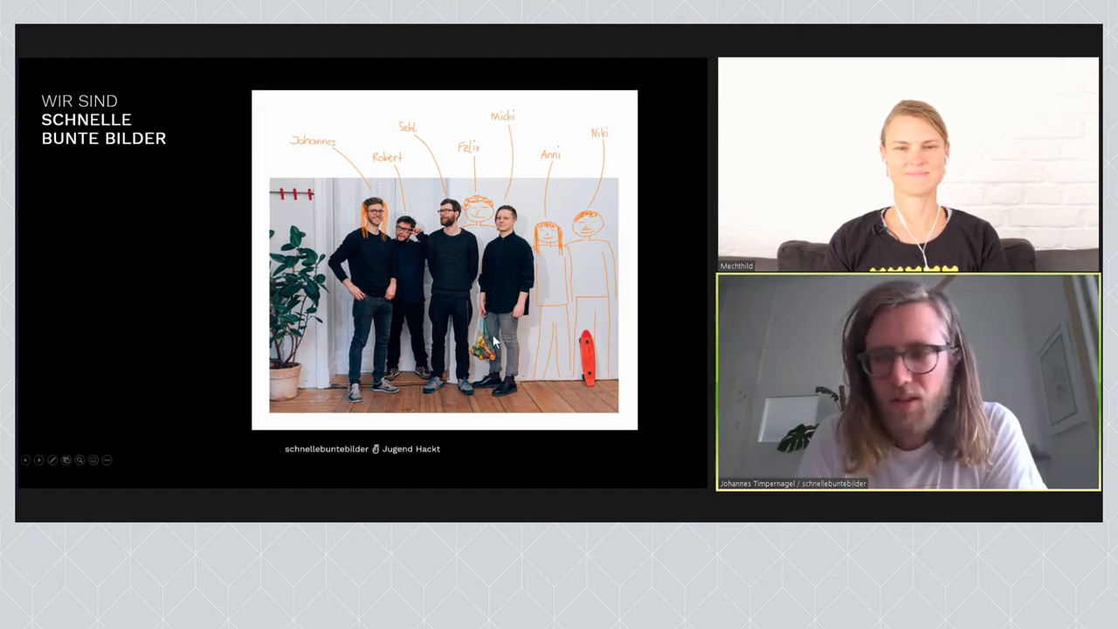
mouse_move(492, 370)
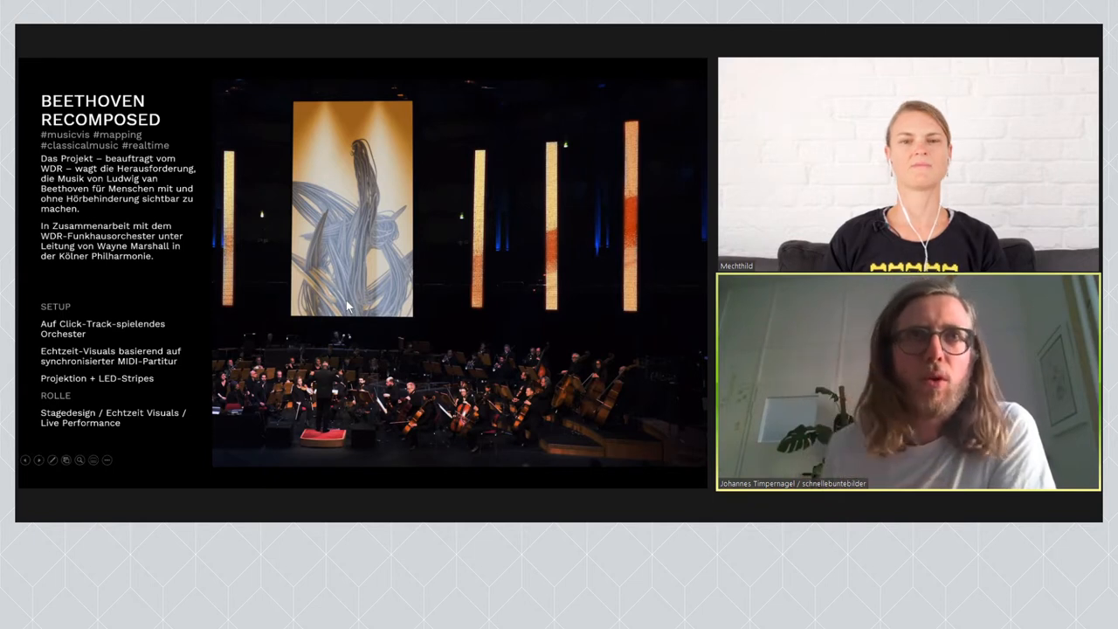
mouse_move(538, 217)
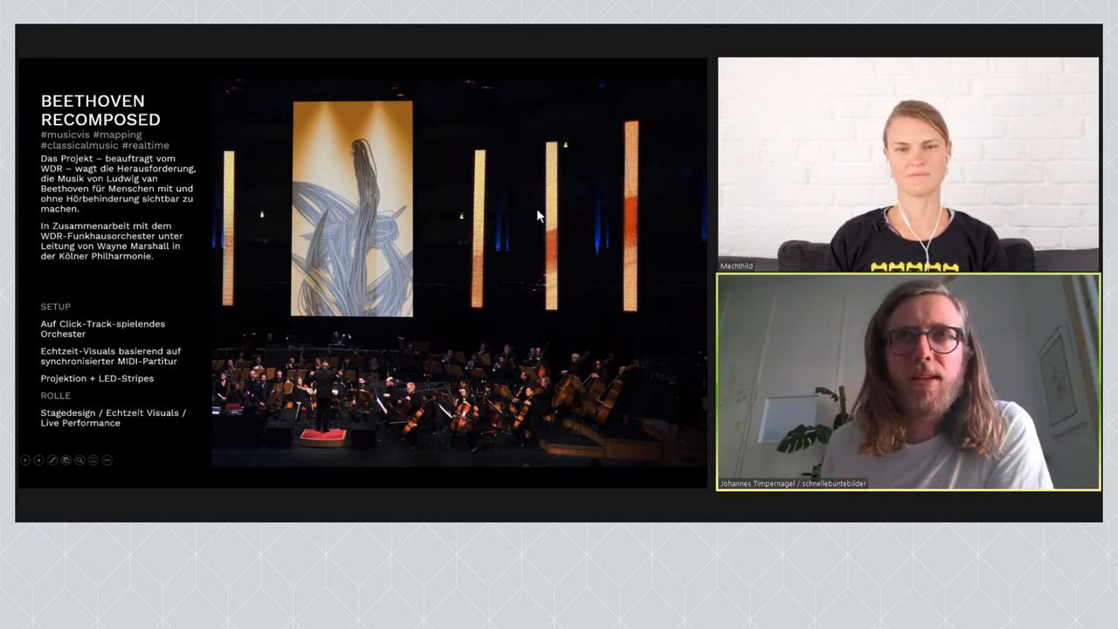
mouse_move(559, 281)
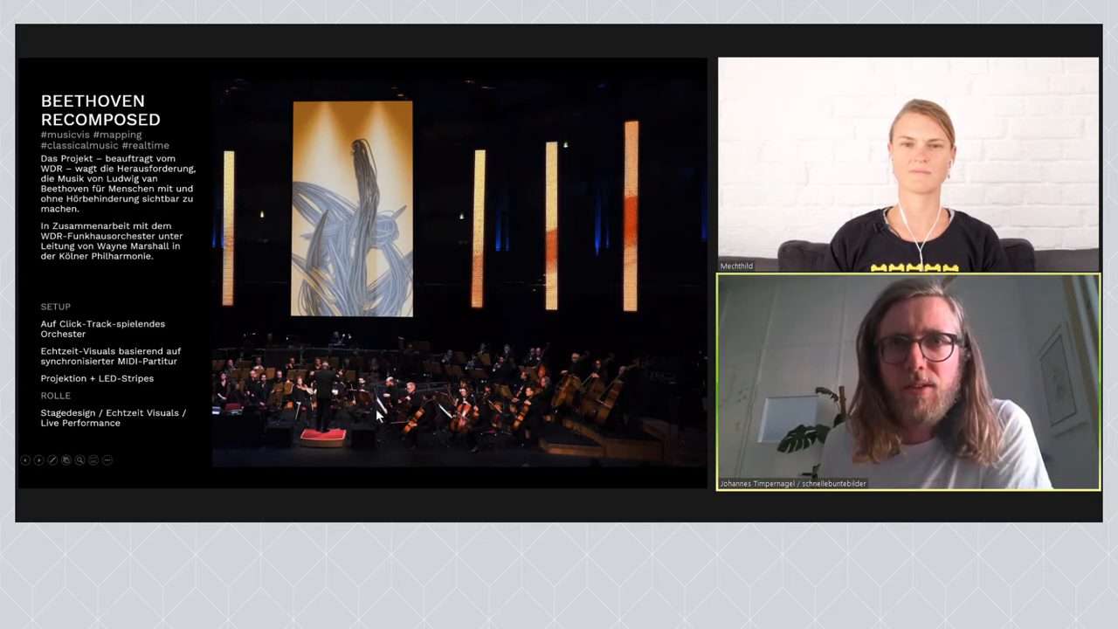
mouse_move(478, 307)
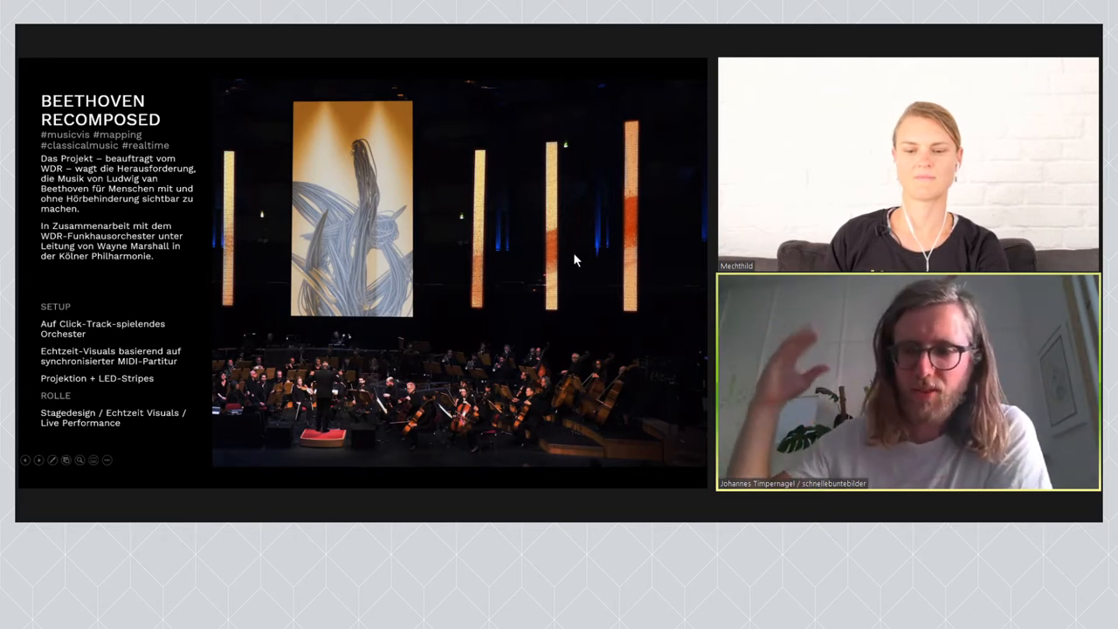
mouse_move(348, 290)
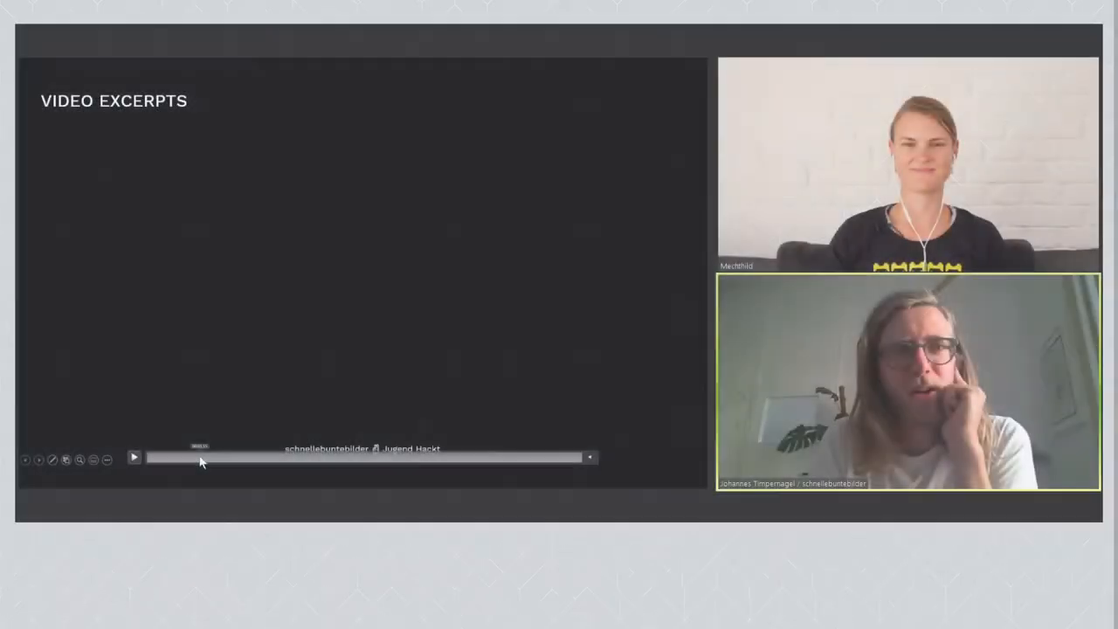
Play the video excerpts so the orchestra concert footage runs toward the end of the clip.
click(133, 458)
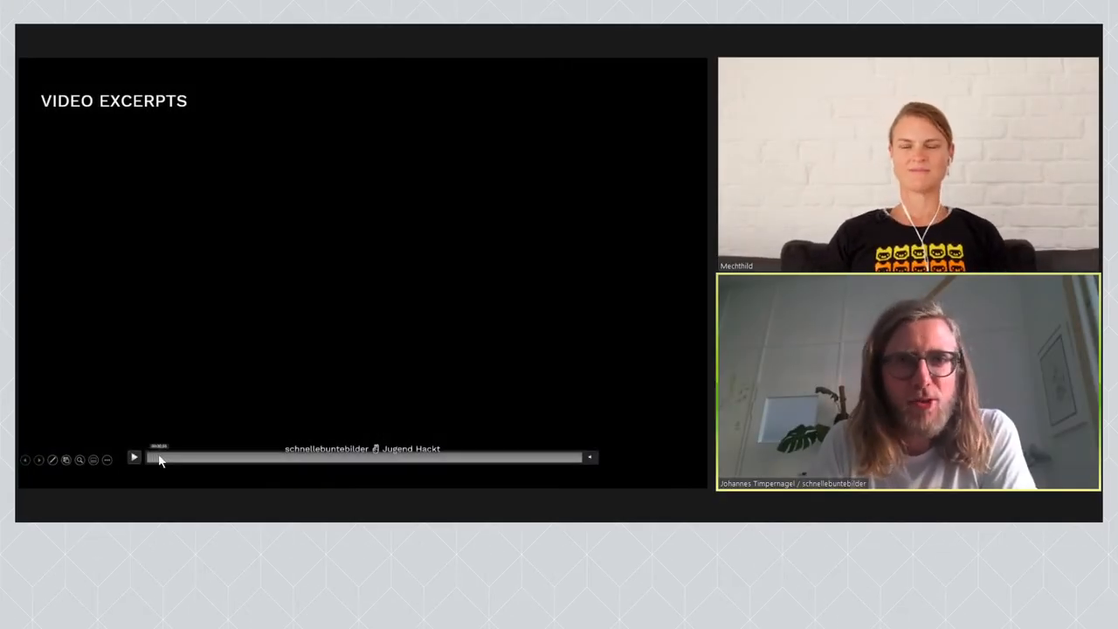
click(133, 456)
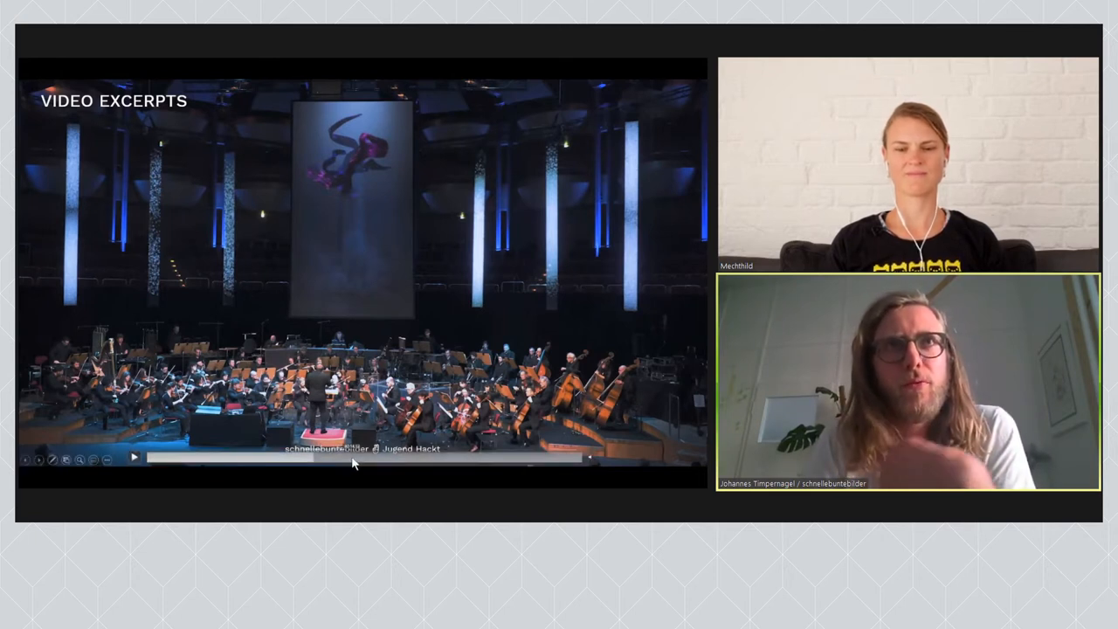
mouse_move(500, 259)
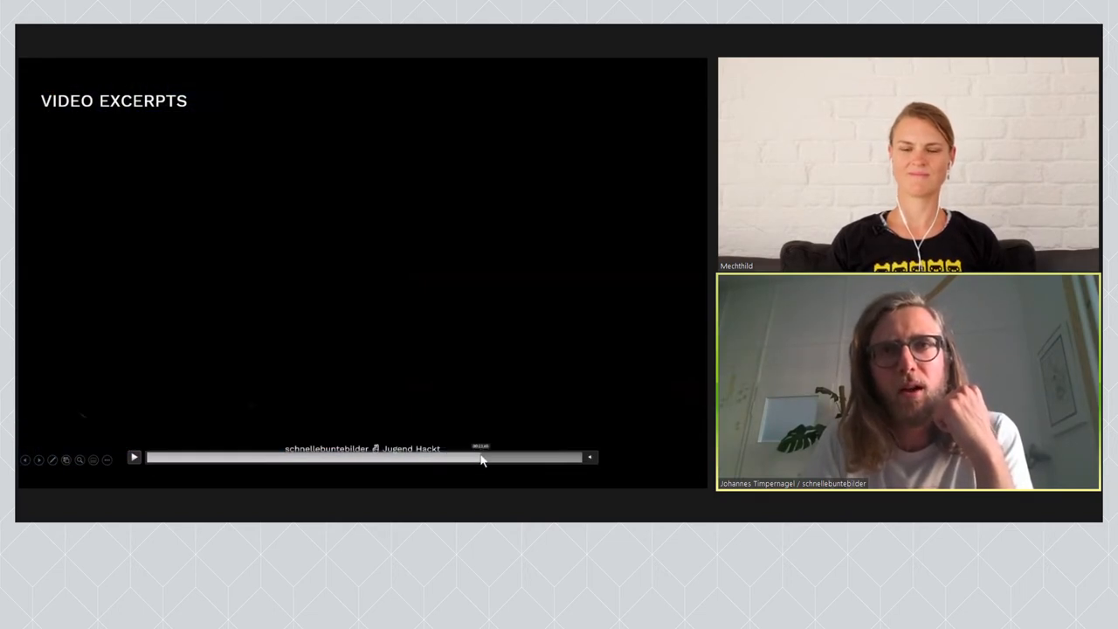
Advance to the Custom MIDI Timeline slide with the colourful multi-track note timeline.
click(133, 457)
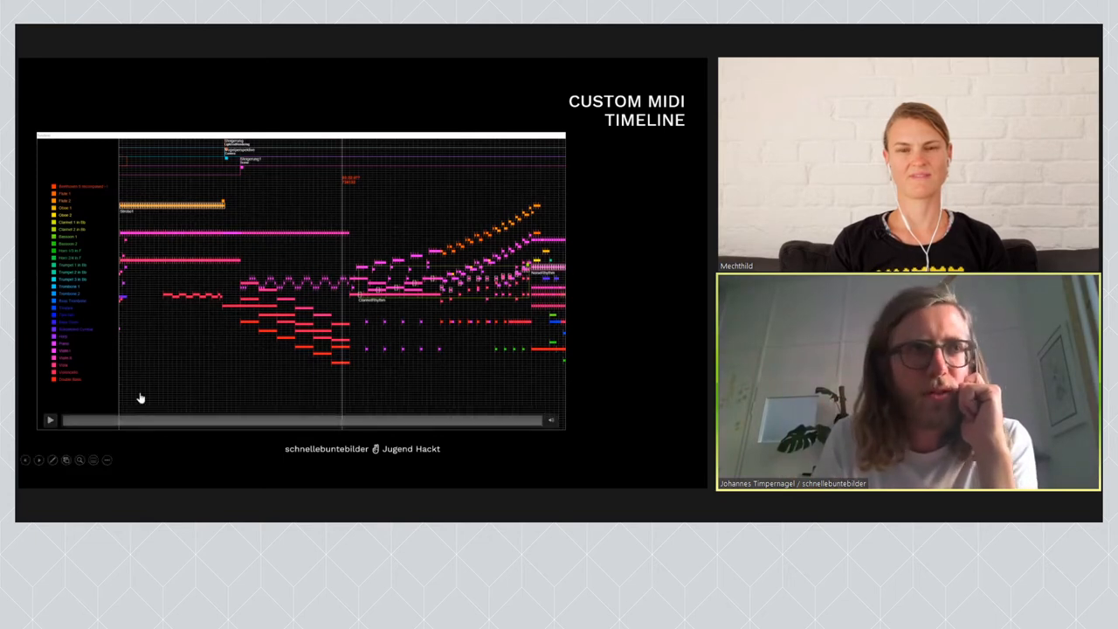
Advance the slide to show three staggered timeline snippets with their node patch diagrams.
click(49, 420)
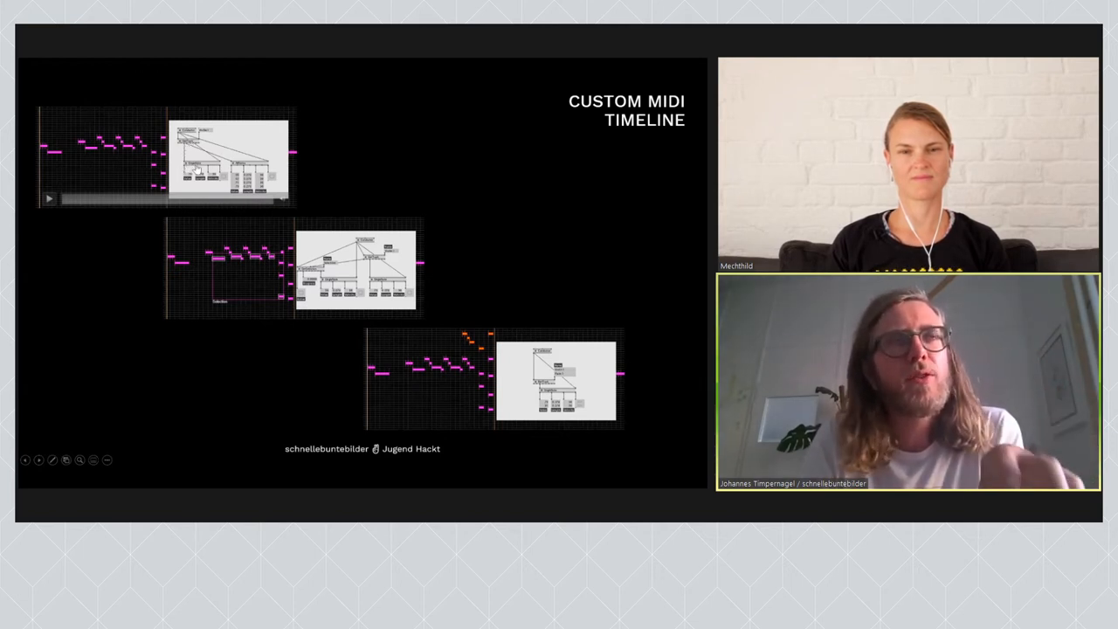
click(49, 199)
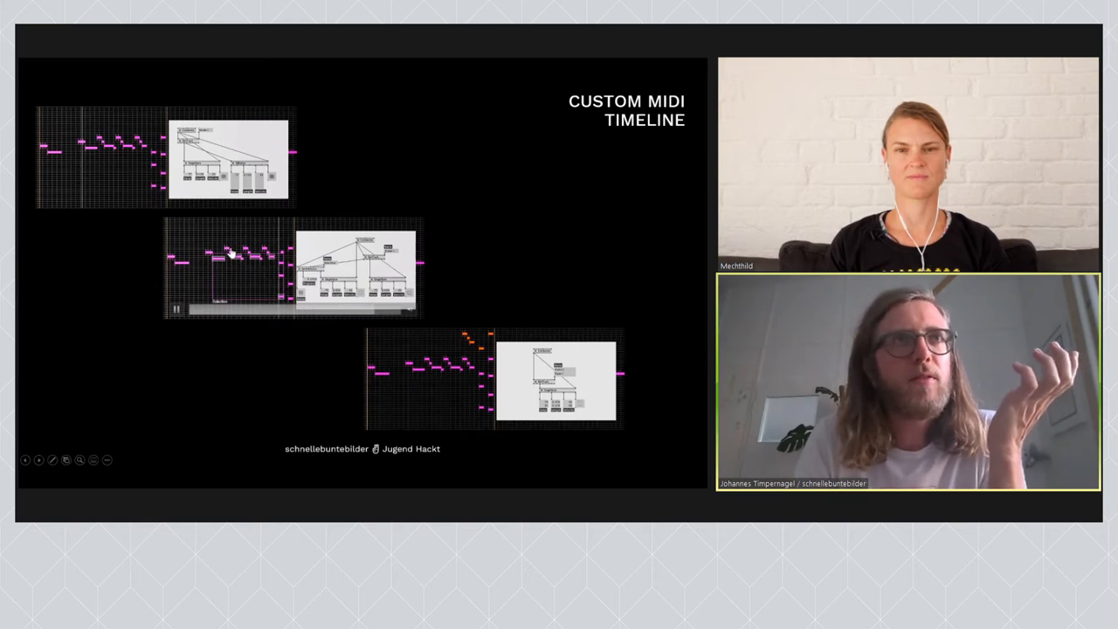
click(175, 307)
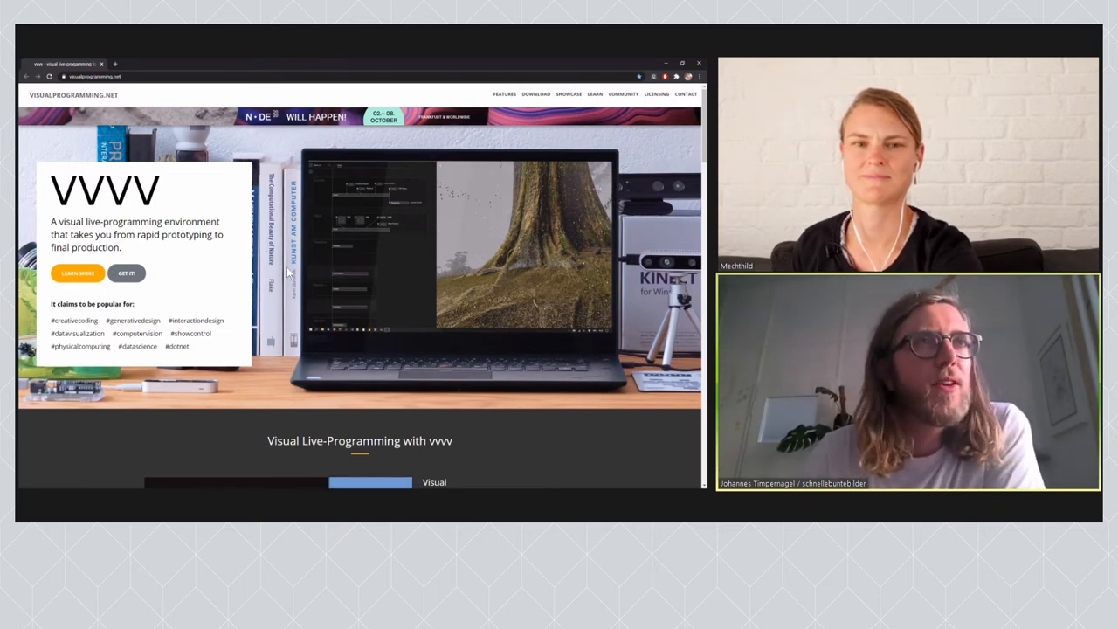
Scroll the visualprogramming.net homepage down to the Download section with vvvv beta and gamma.
scroll(down, 3)
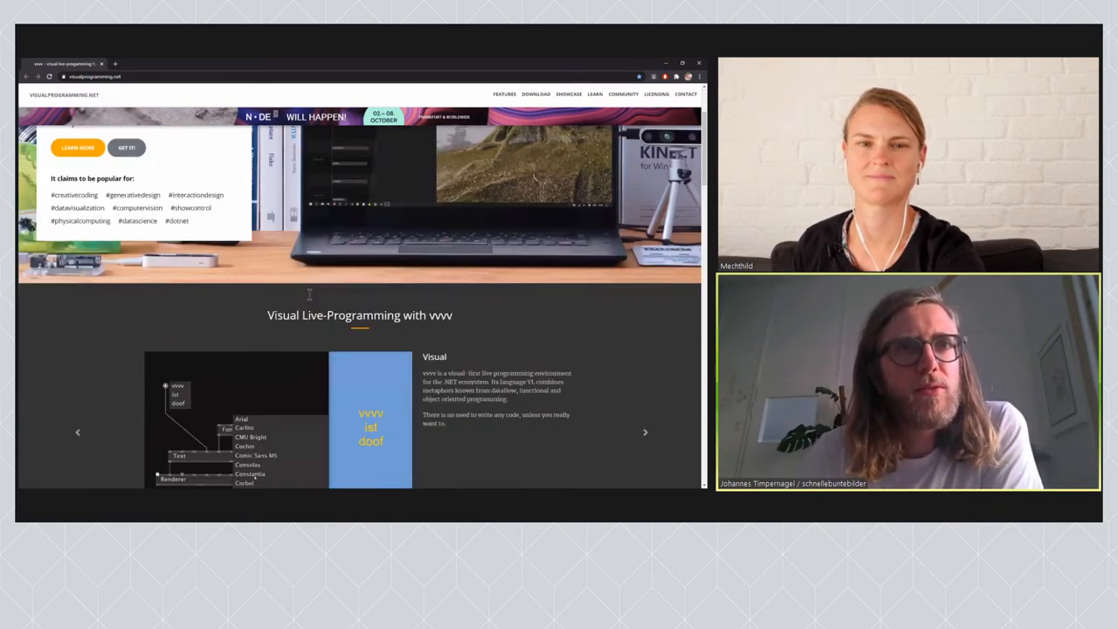
scroll(down, 3)
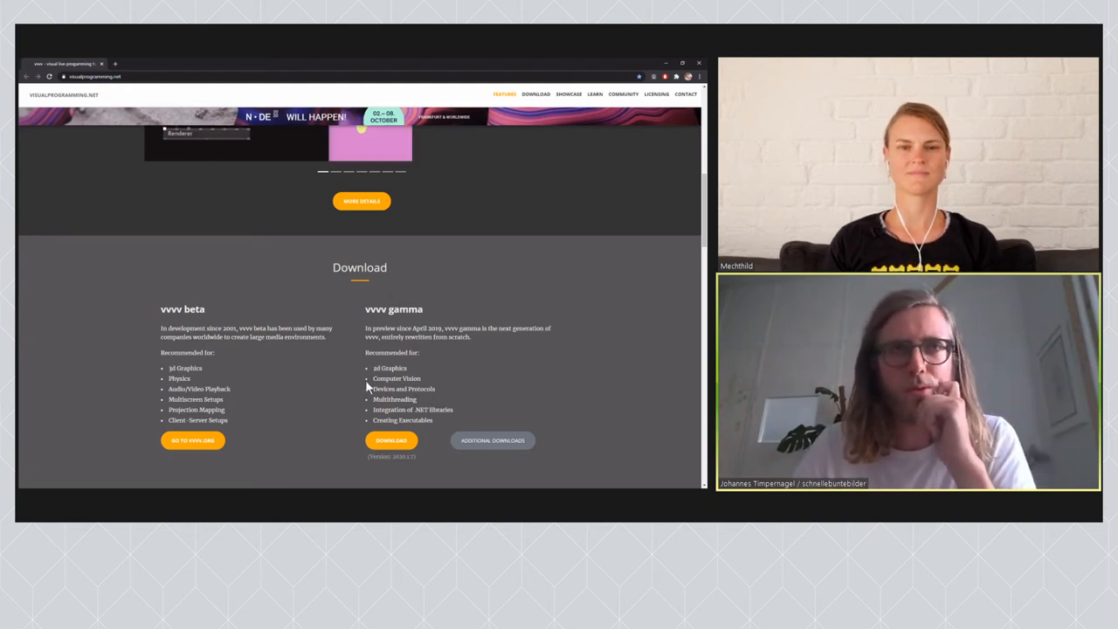
Scroll past the Download section until the Showcase section comes into view.
scroll(down, 3)
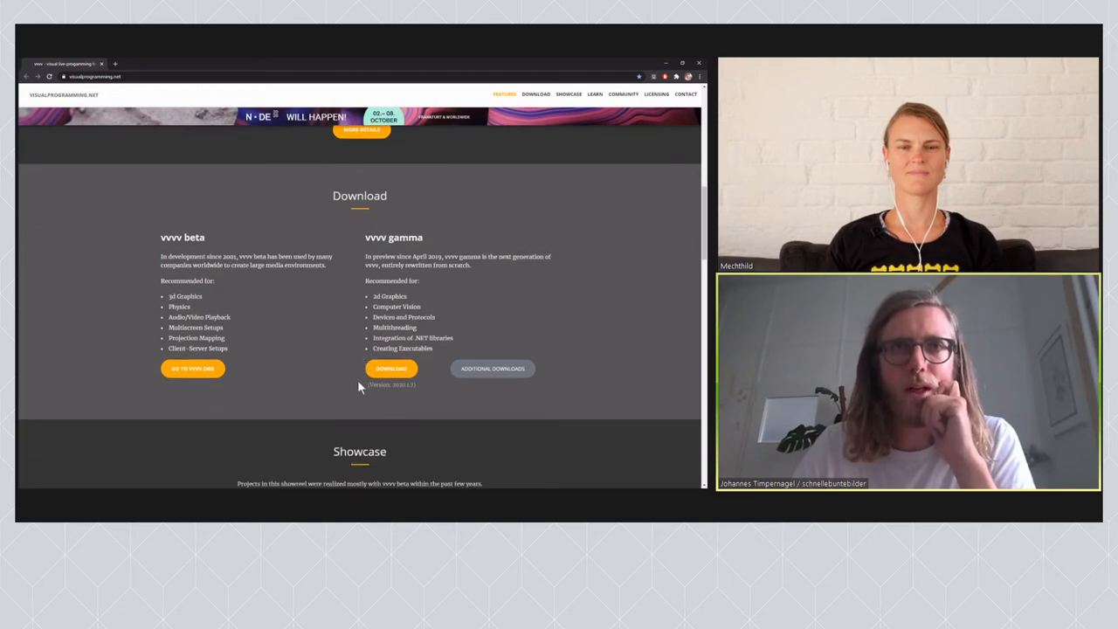
scroll(down, 3)
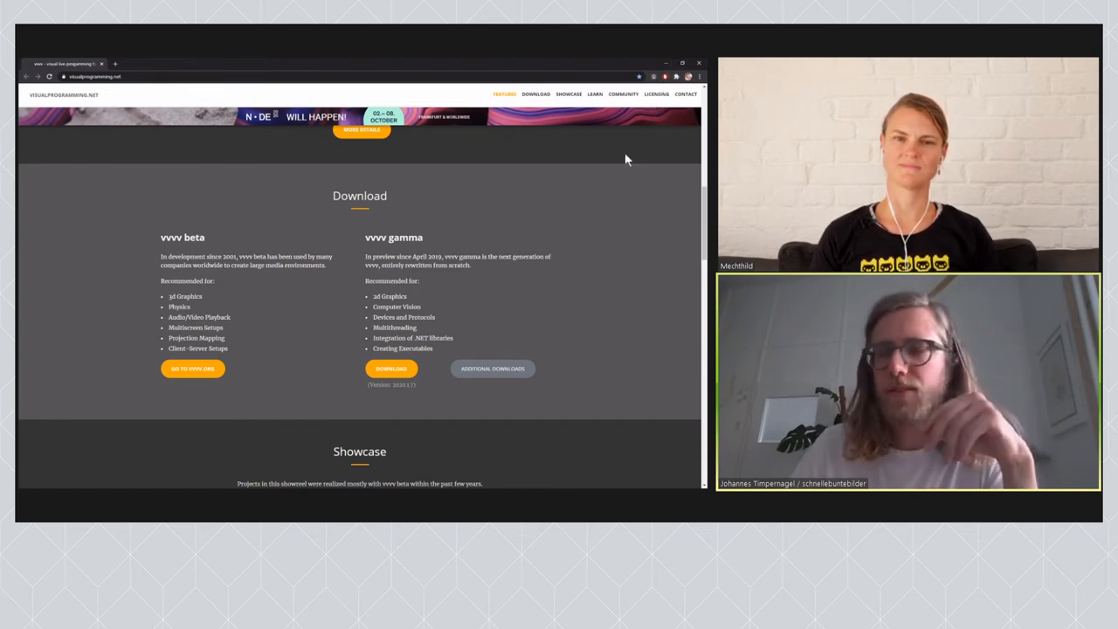
mouse_move(618, 179)
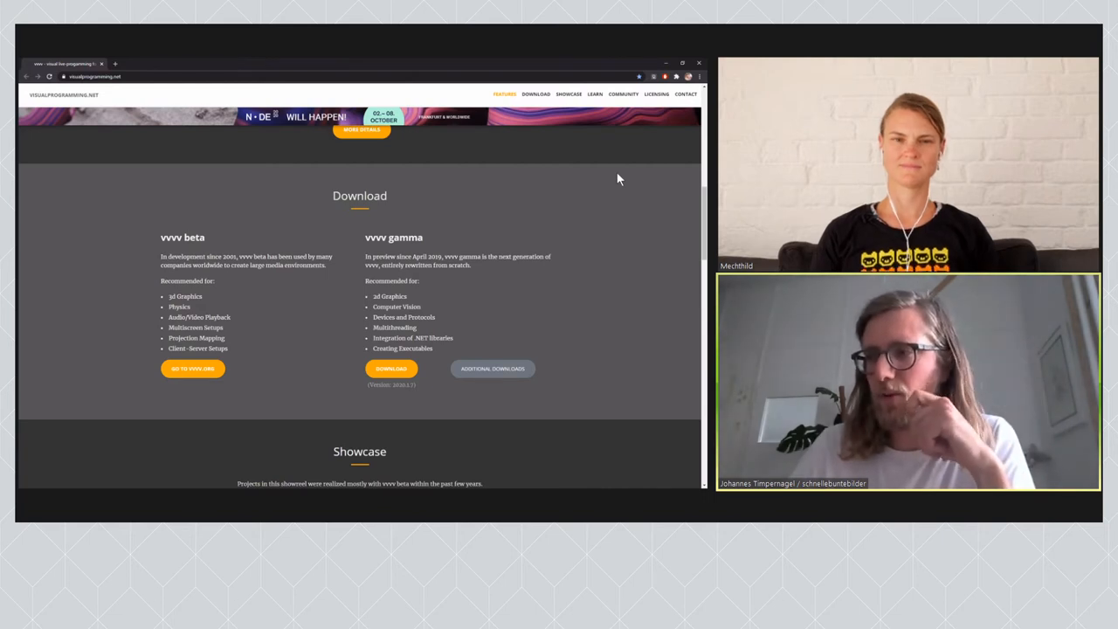
mouse_move(663, 73)
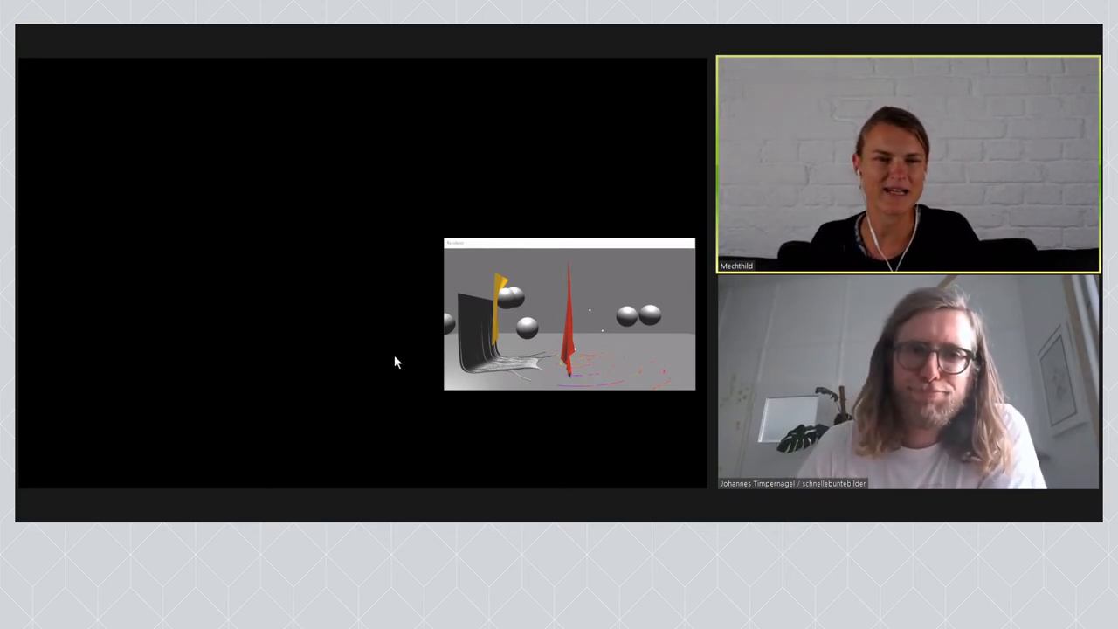
mouse_move(381, 155)
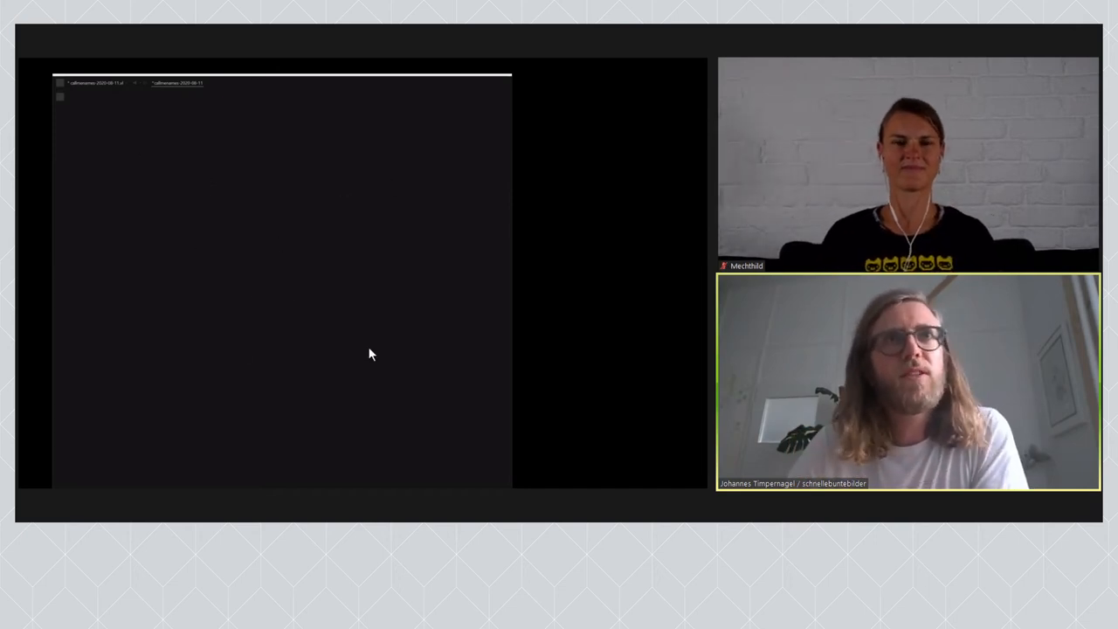
mouse_move(208, 309)
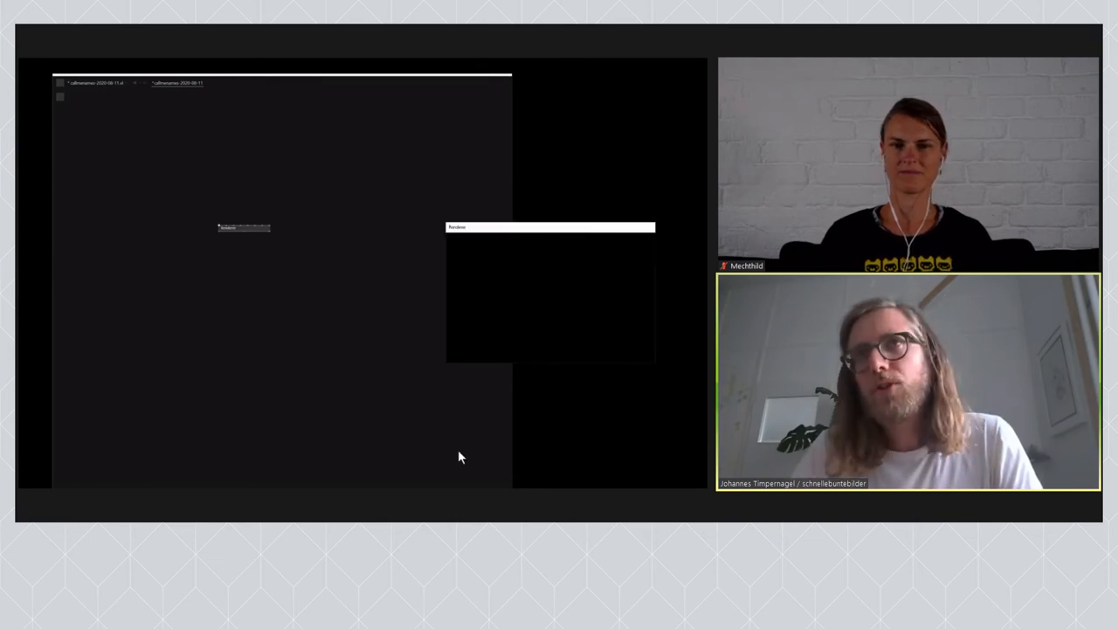
Nudge the Renderer window higher and add a Quad node to the patch via the node browser.
drag(550, 227, 542, 174)
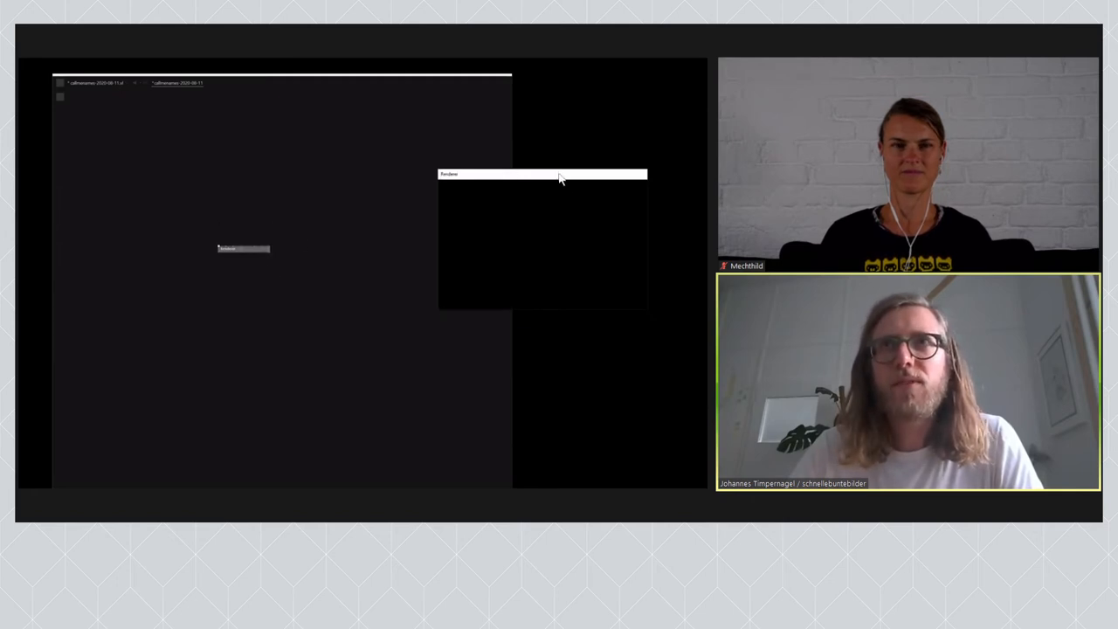
mouse_move(439, 229)
text(recta)
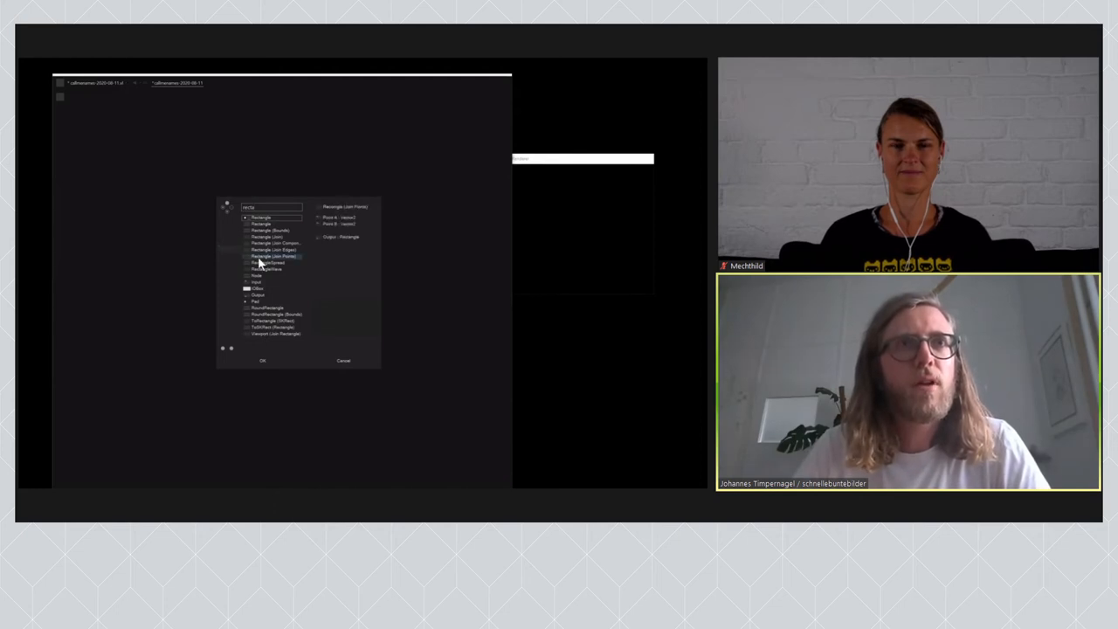
click(271, 216)
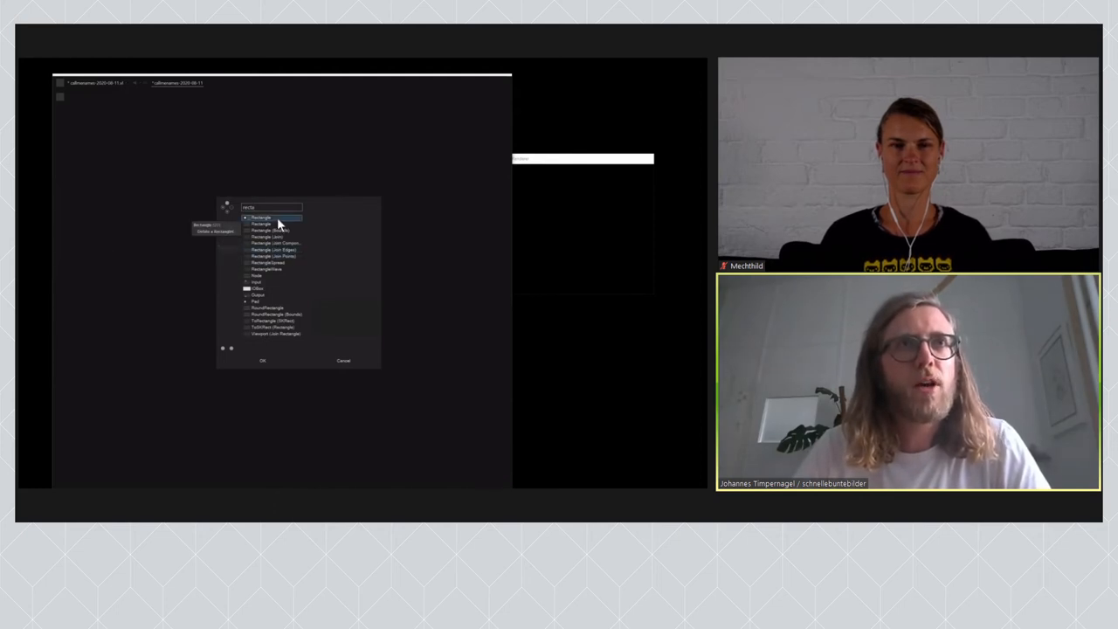
text(quad)
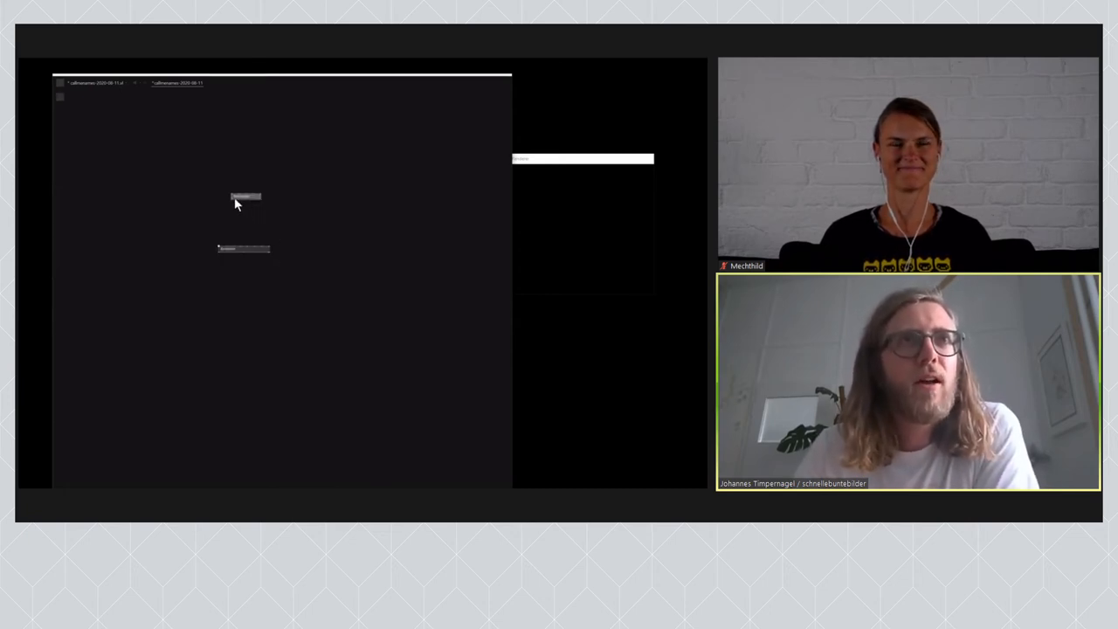
Connect the Quad node to the renderer so a white square is drawn.
click(244, 196)
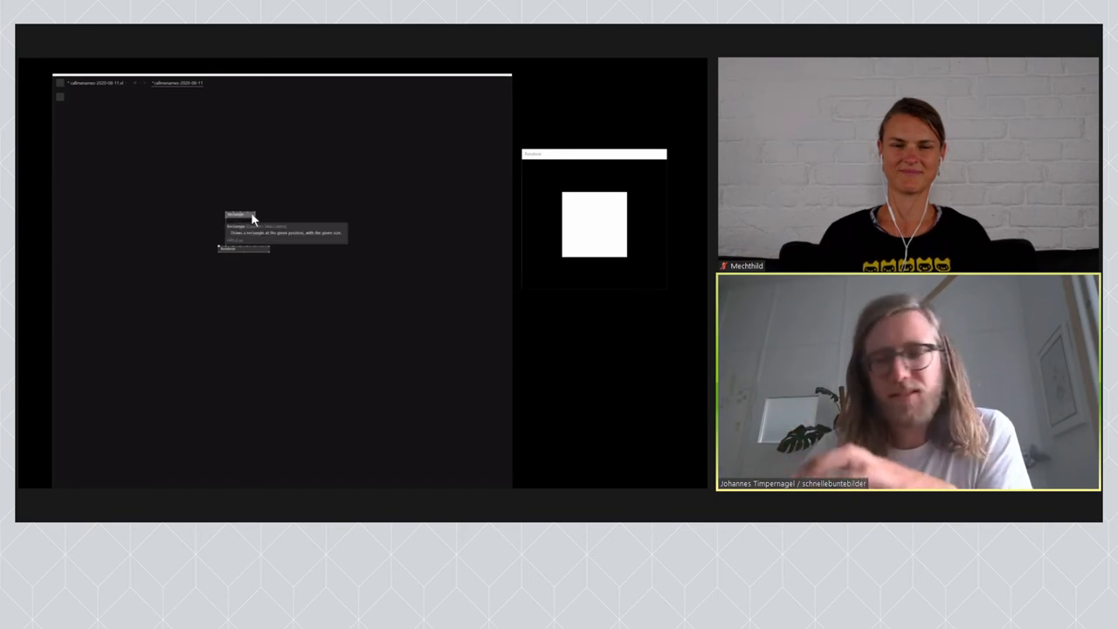
mouse_move(527, 461)
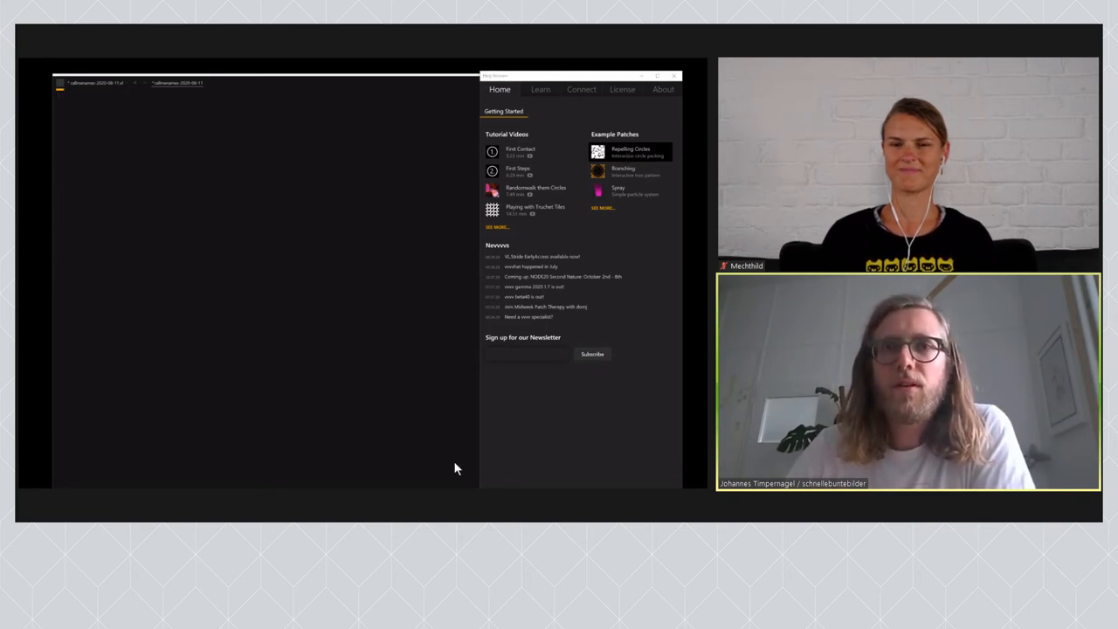
click(631, 152)
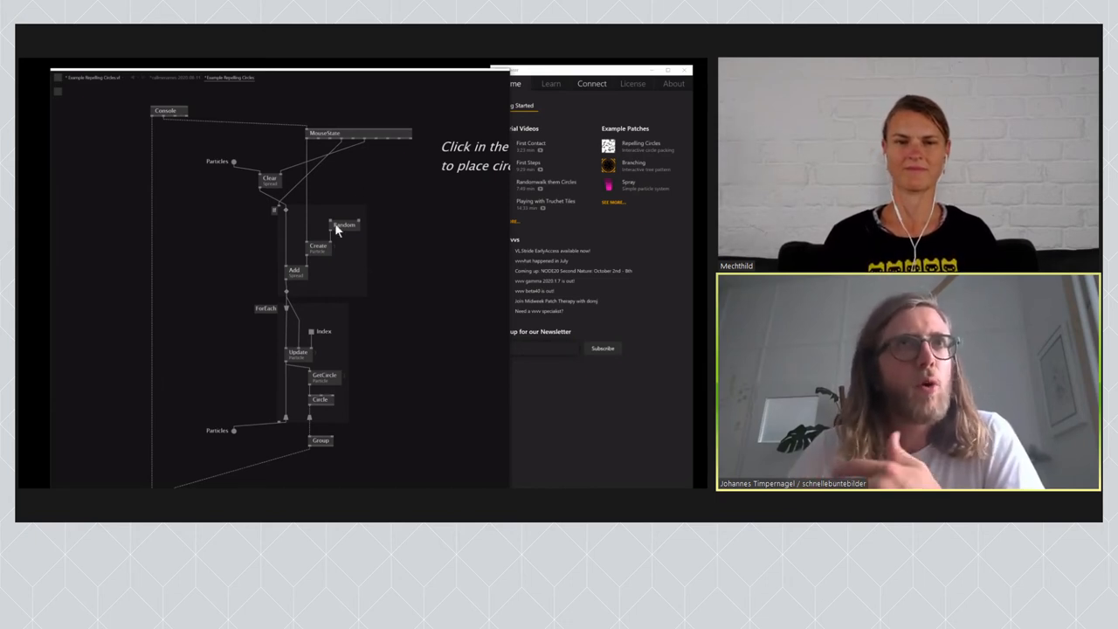
mouse_move(346, 225)
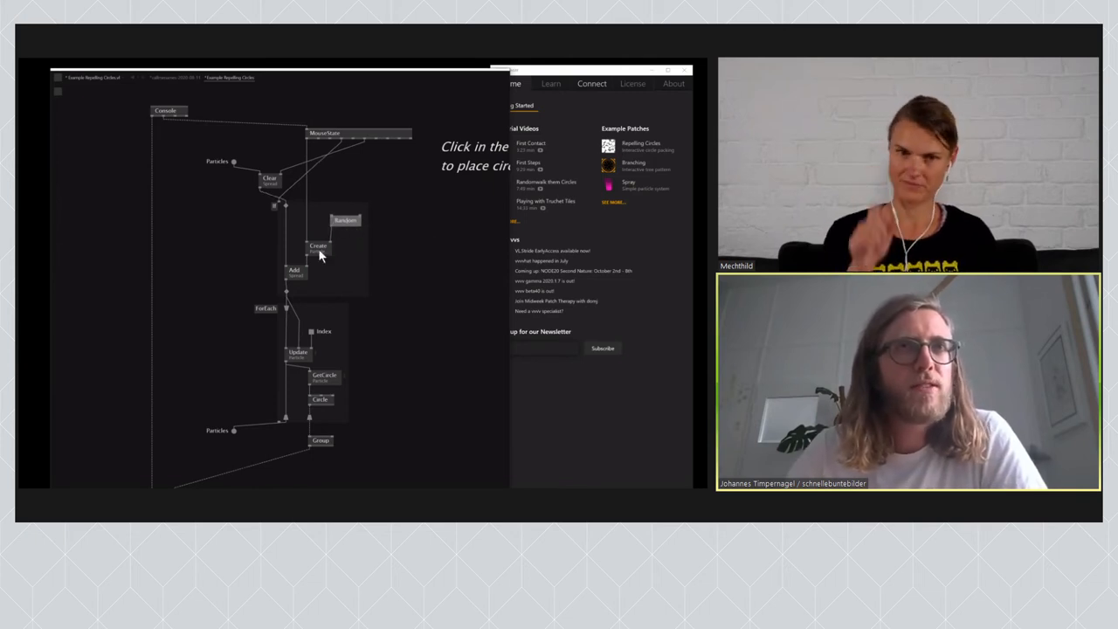
mouse_move(472, 377)
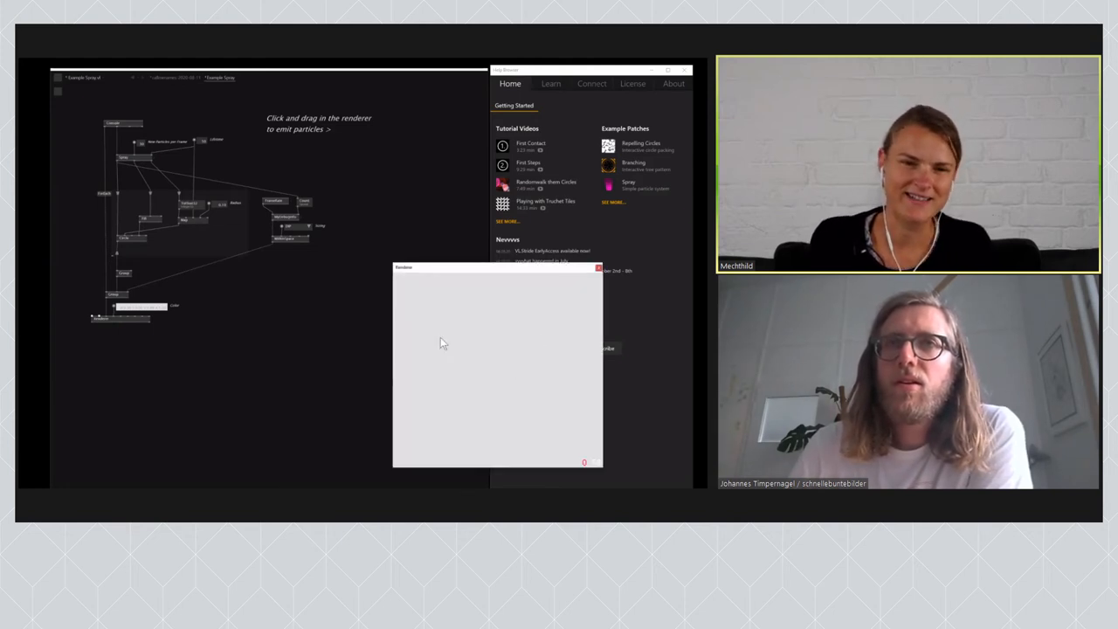
Drag in the renderer window to emit particles from the example's emitter.
drag(441, 315, 440, 402)
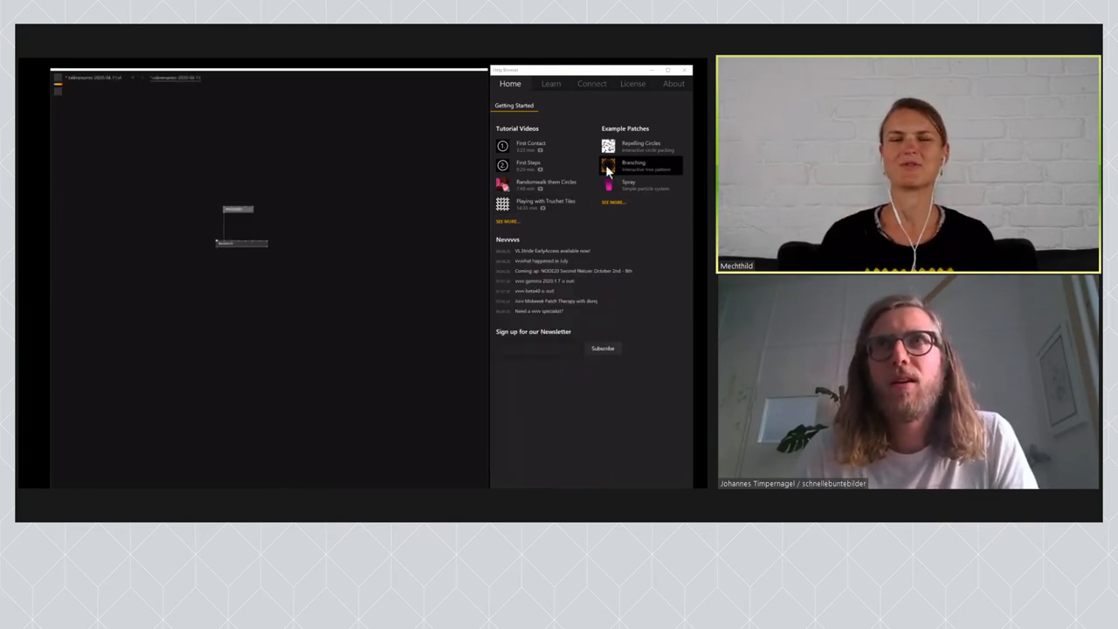
Open the Branching example patch, whose renderer shows orange branching circles.
click(632, 164)
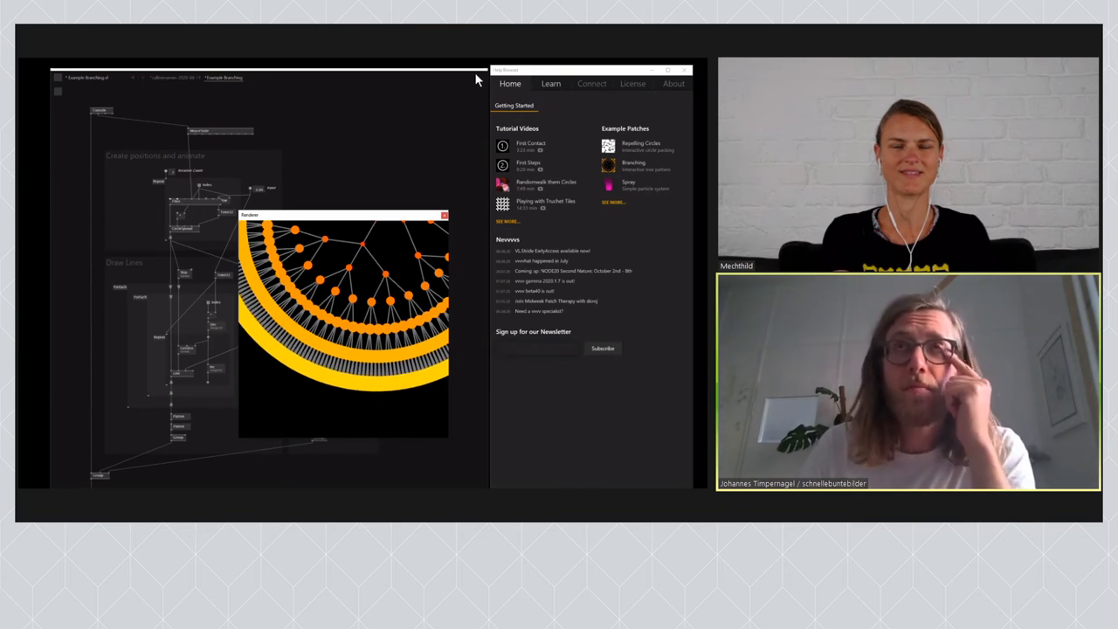
mouse_move(479, 80)
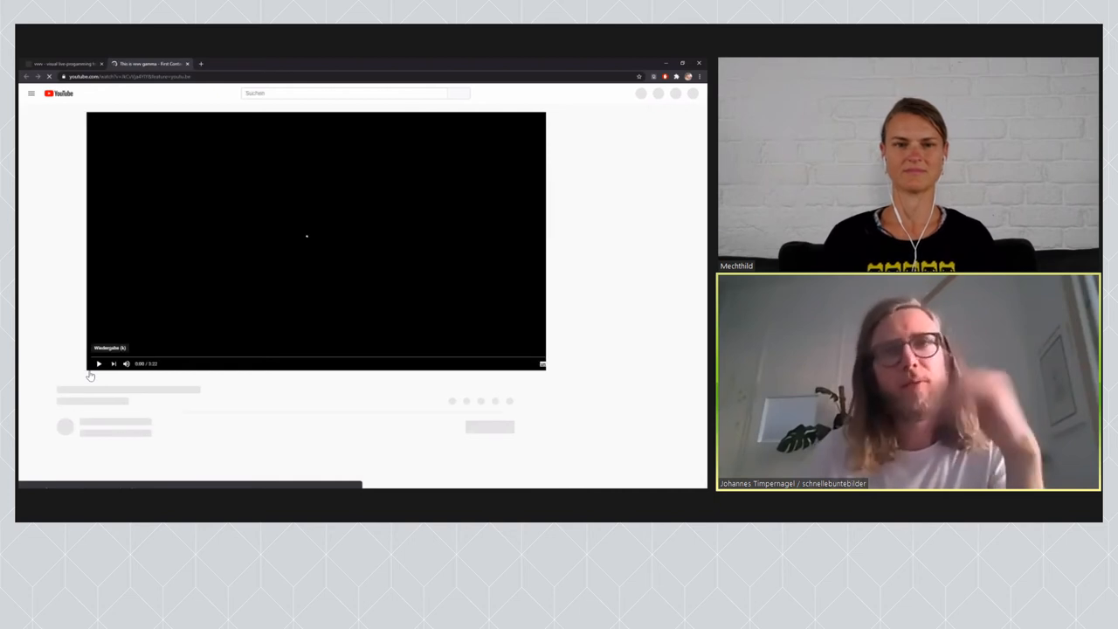
Play the tutorial video on YouTube before returning to the Branching patch in vvvv.
click(98, 363)
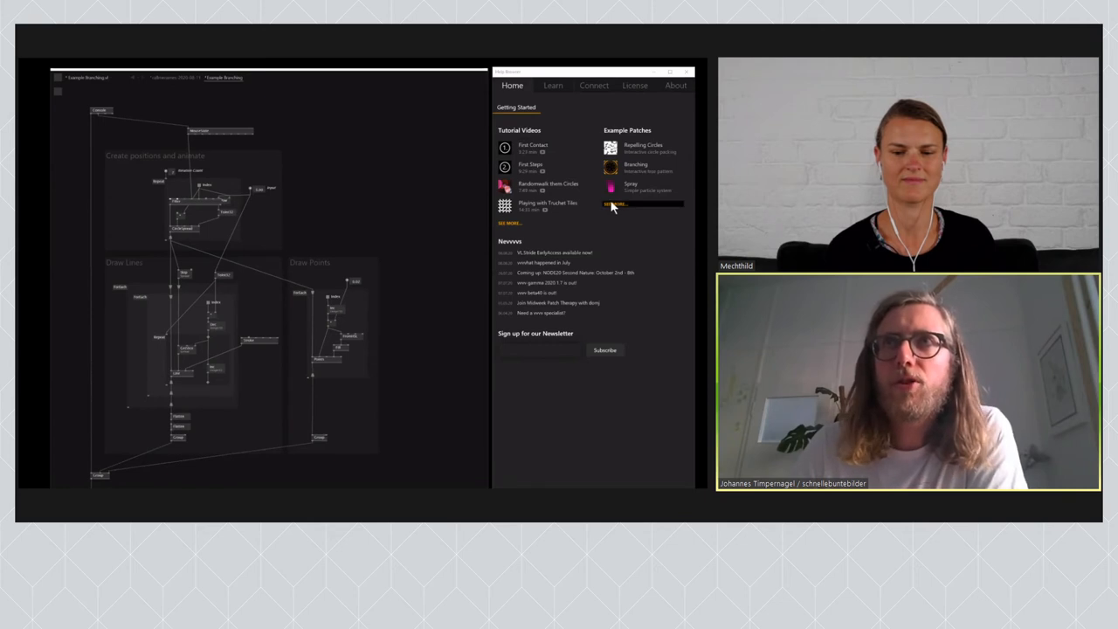
Switch the help browser to its Learn documentation page listing CoreLib and Skia examples.
click(552, 84)
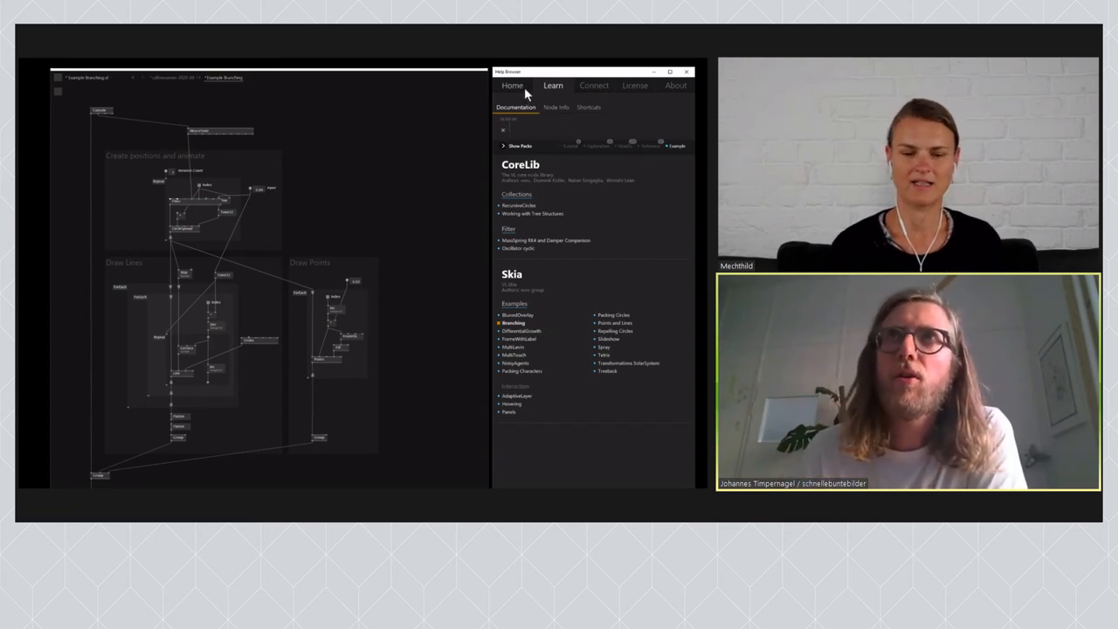
Go to the help browser home page, then back to the documentation list of Skia example patches.
click(552, 84)
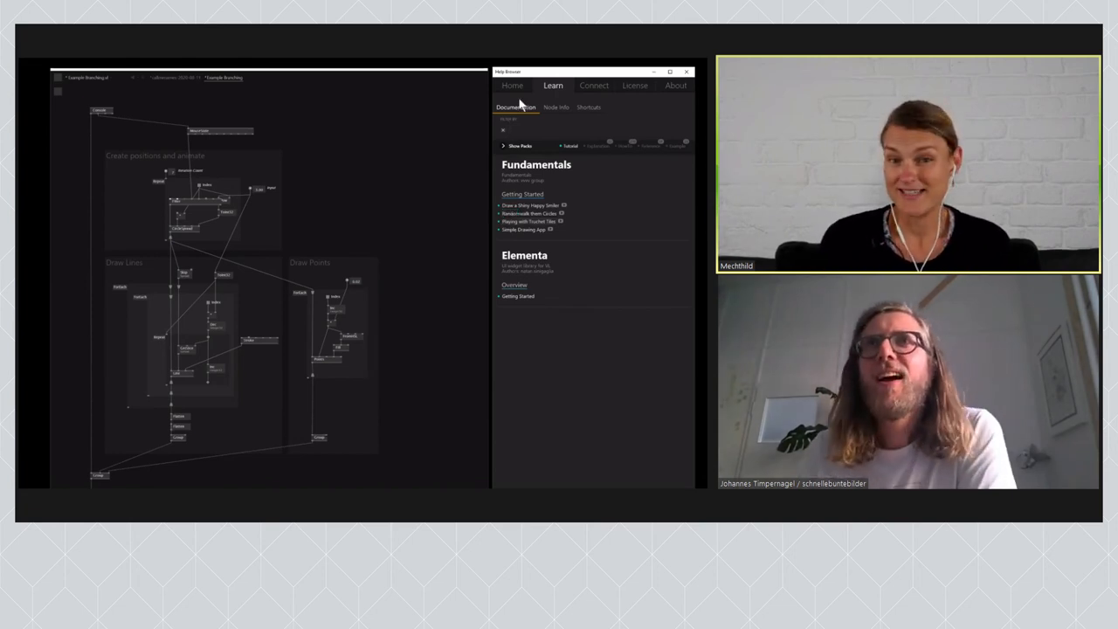
click(512, 84)
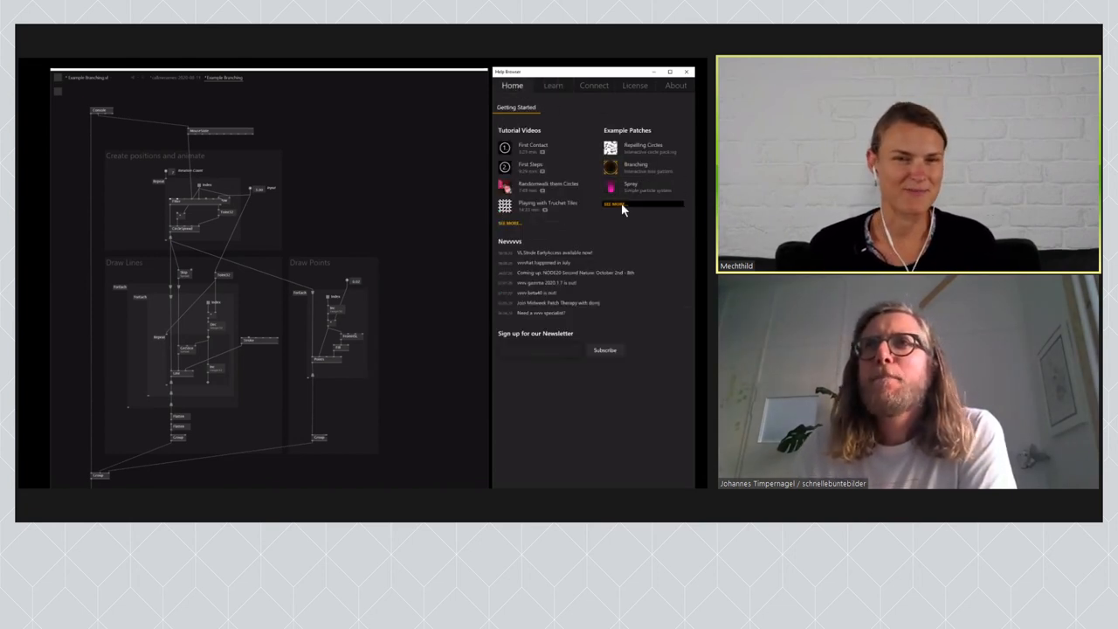
click(552, 85)
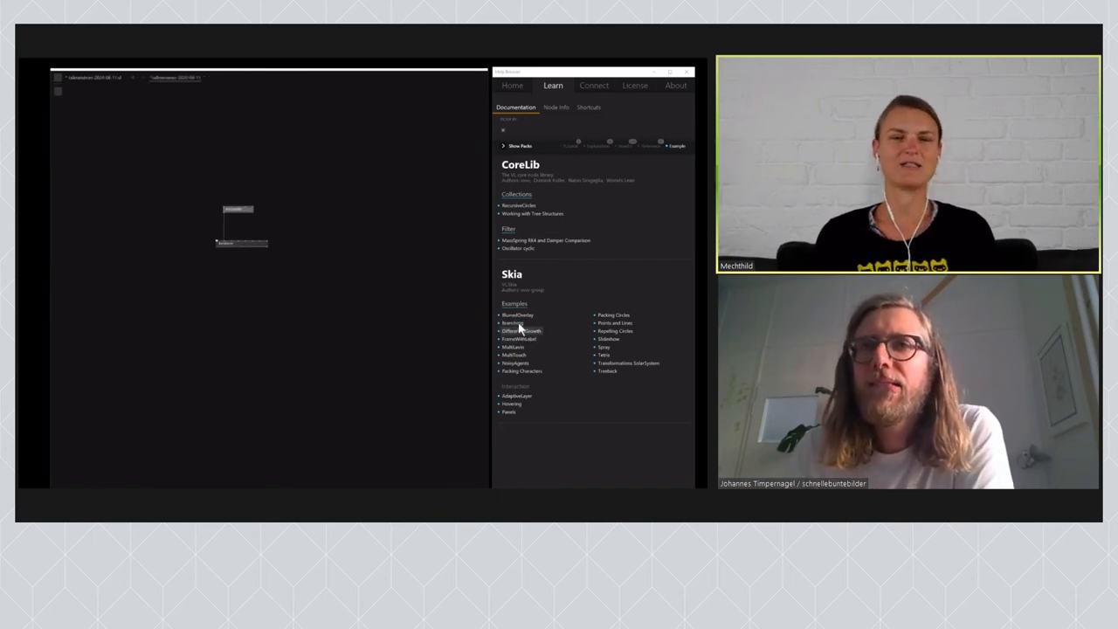
click(513, 324)
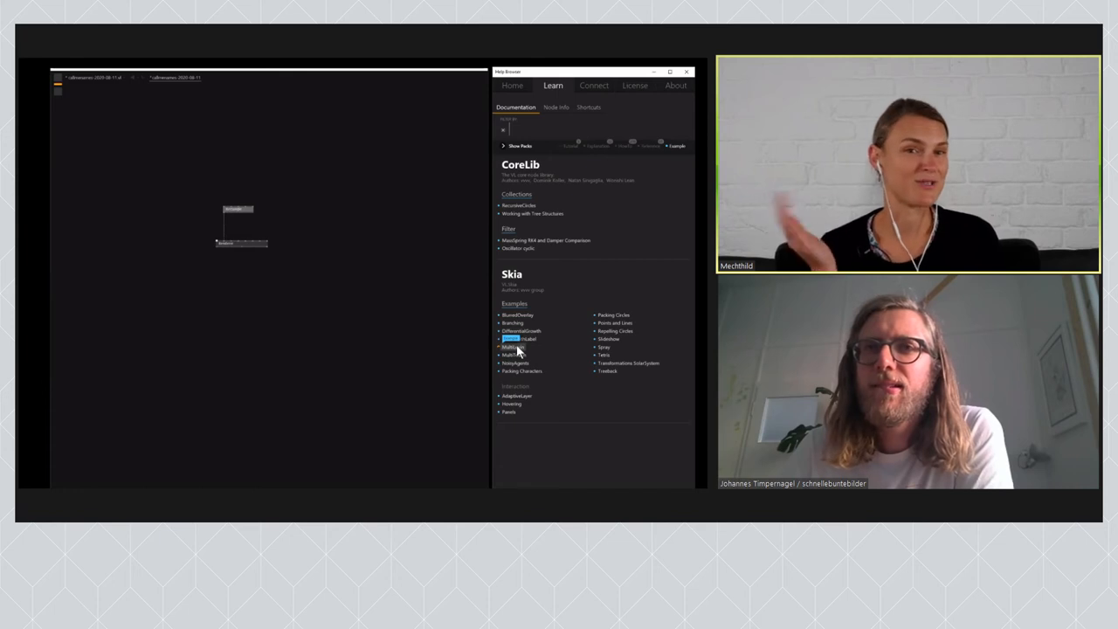
click(513, 346)
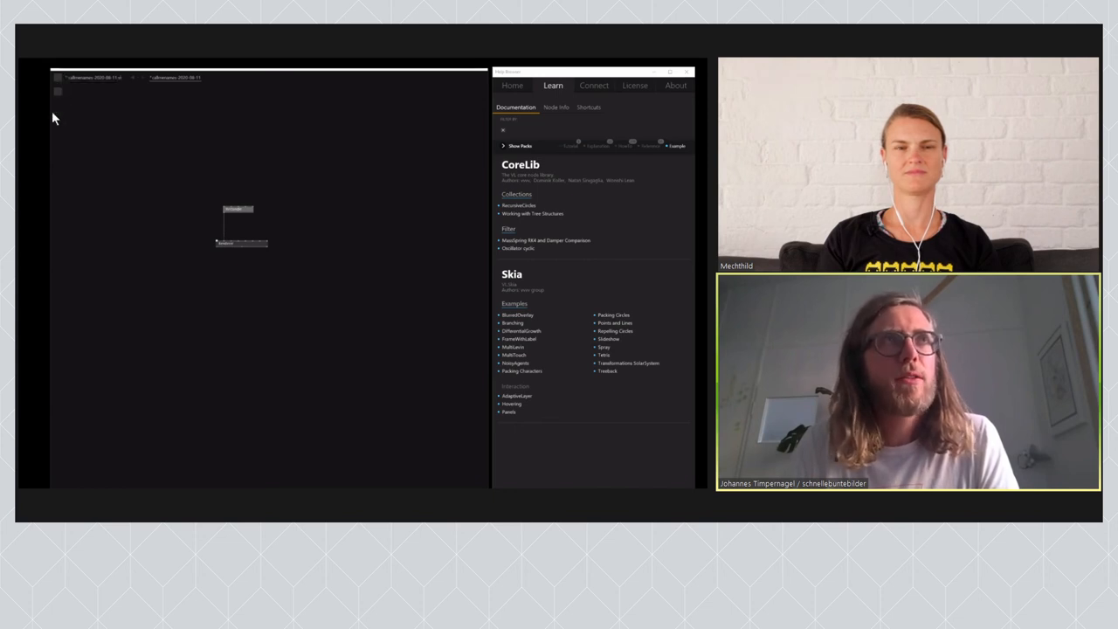
mouse_move(244, 471)
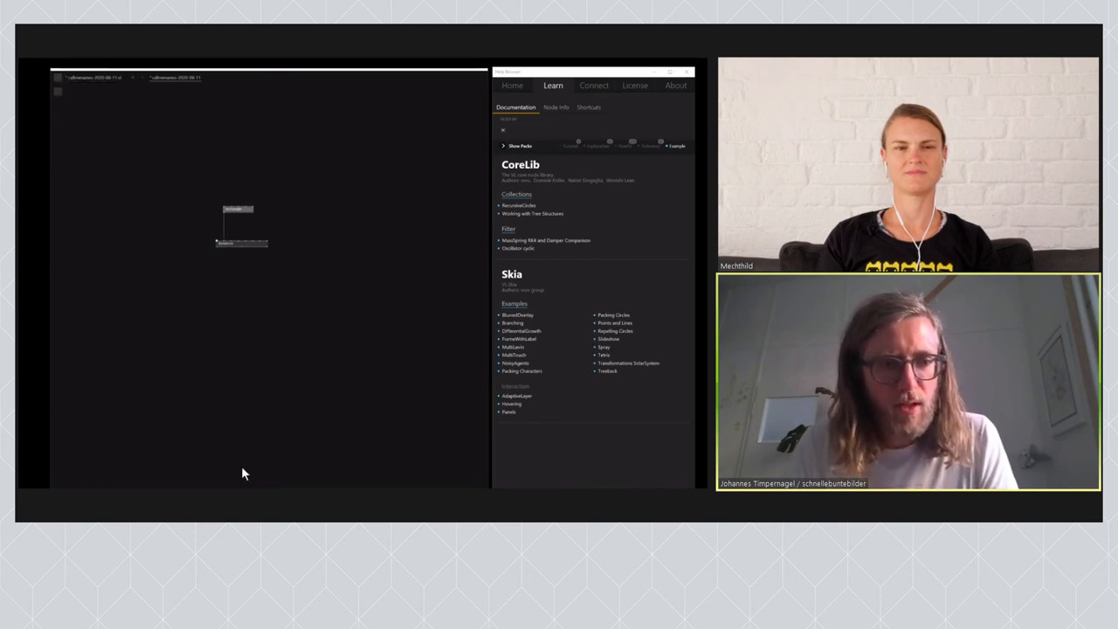